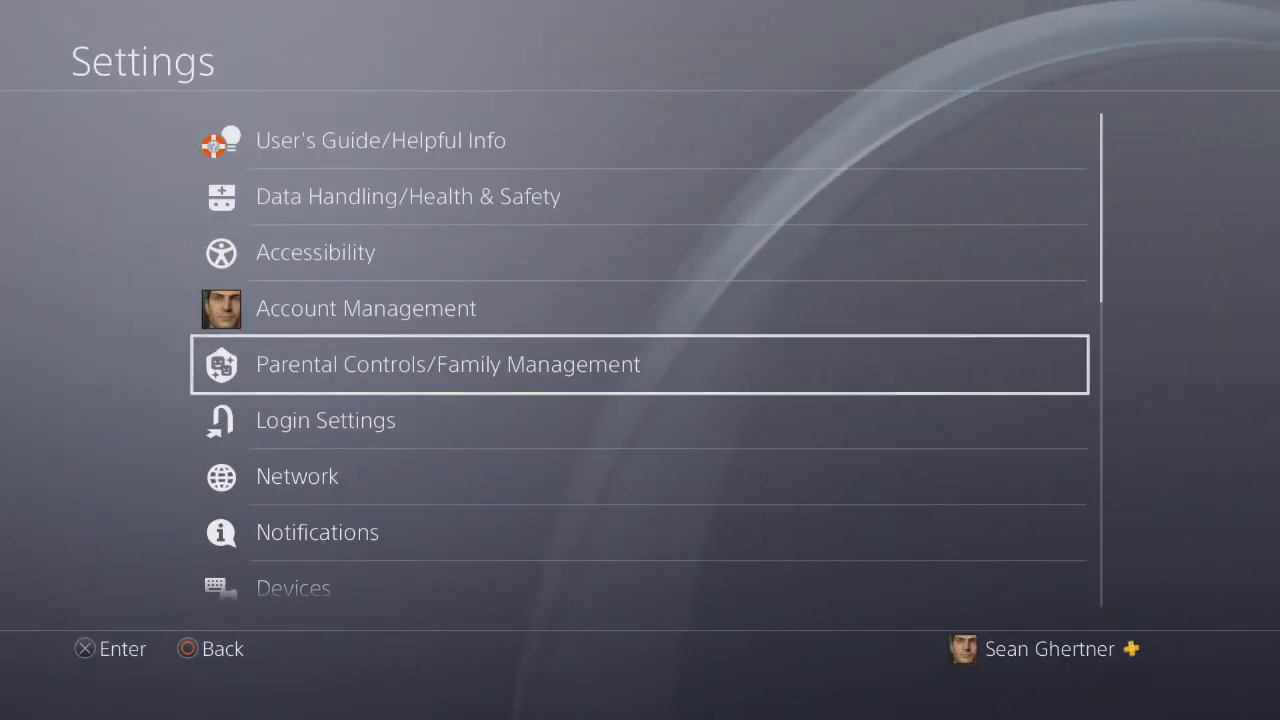
Scroll down through Settings to reach System Software Update showing Version 9.00 available.
scroll(down, 3)
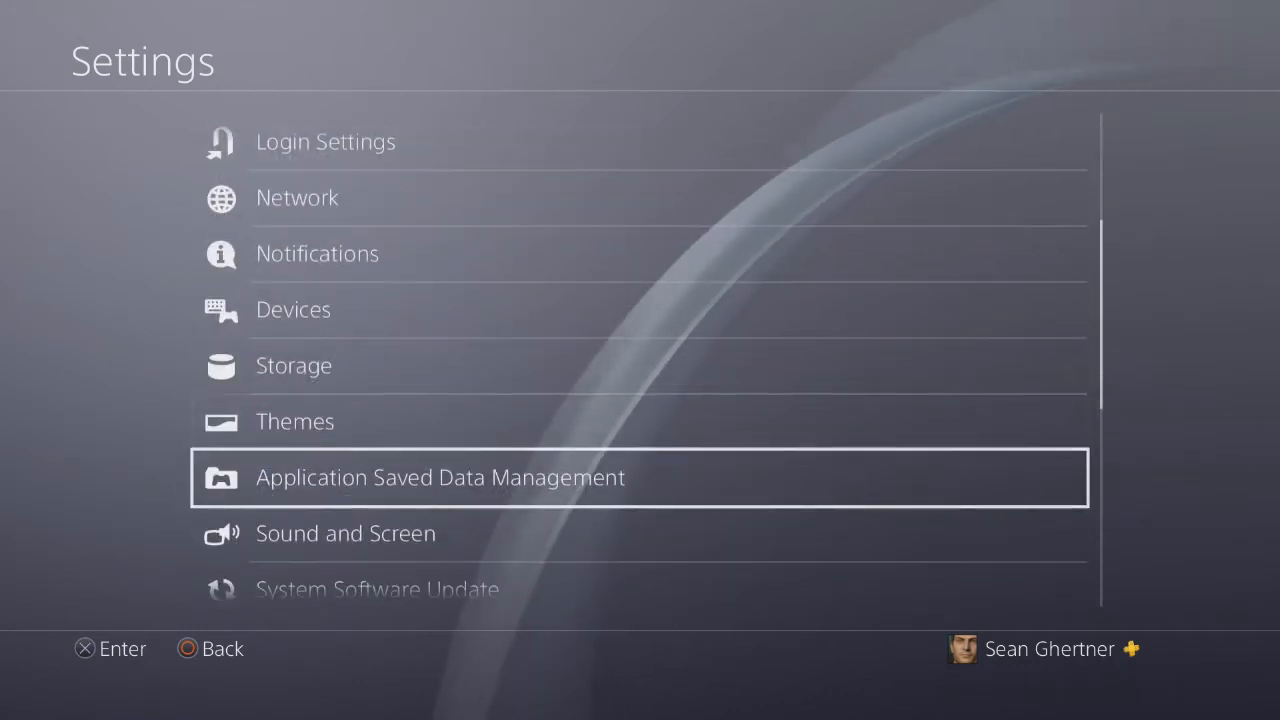
scroll(down, 3)
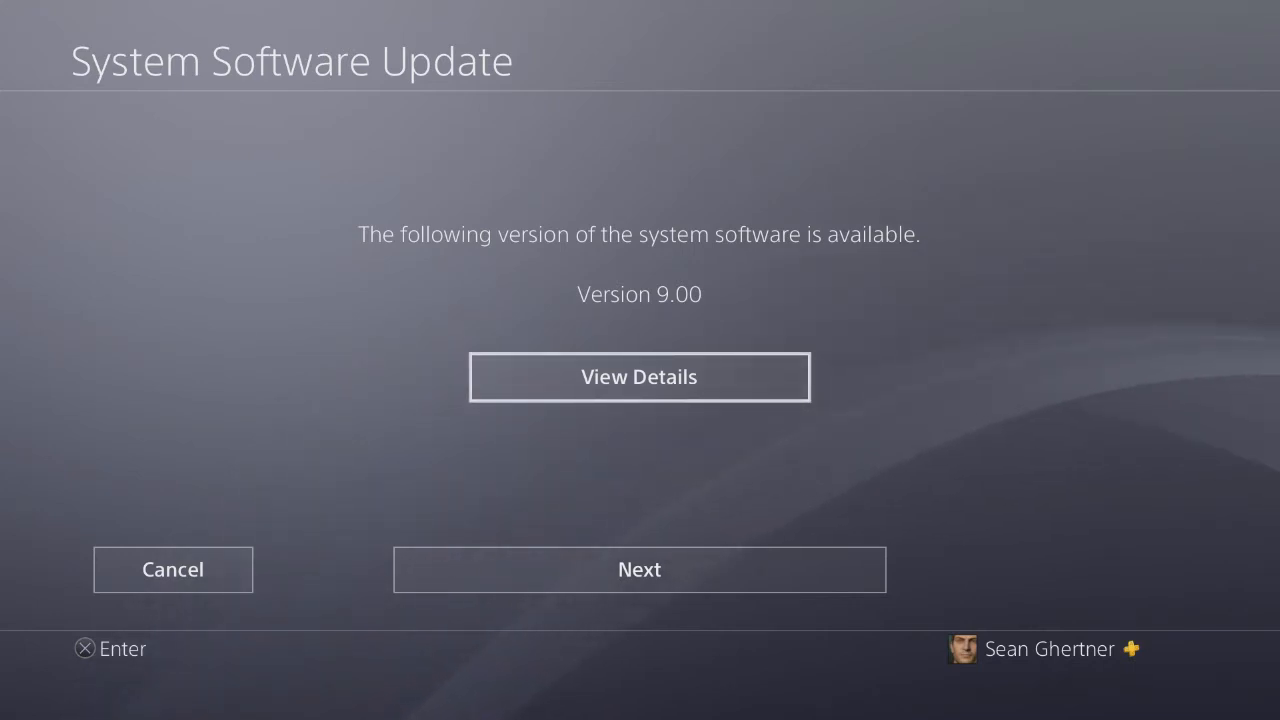
Advance past the Version 9.00 notice to the restart-and-update confirmation screen.
click(640, 568)
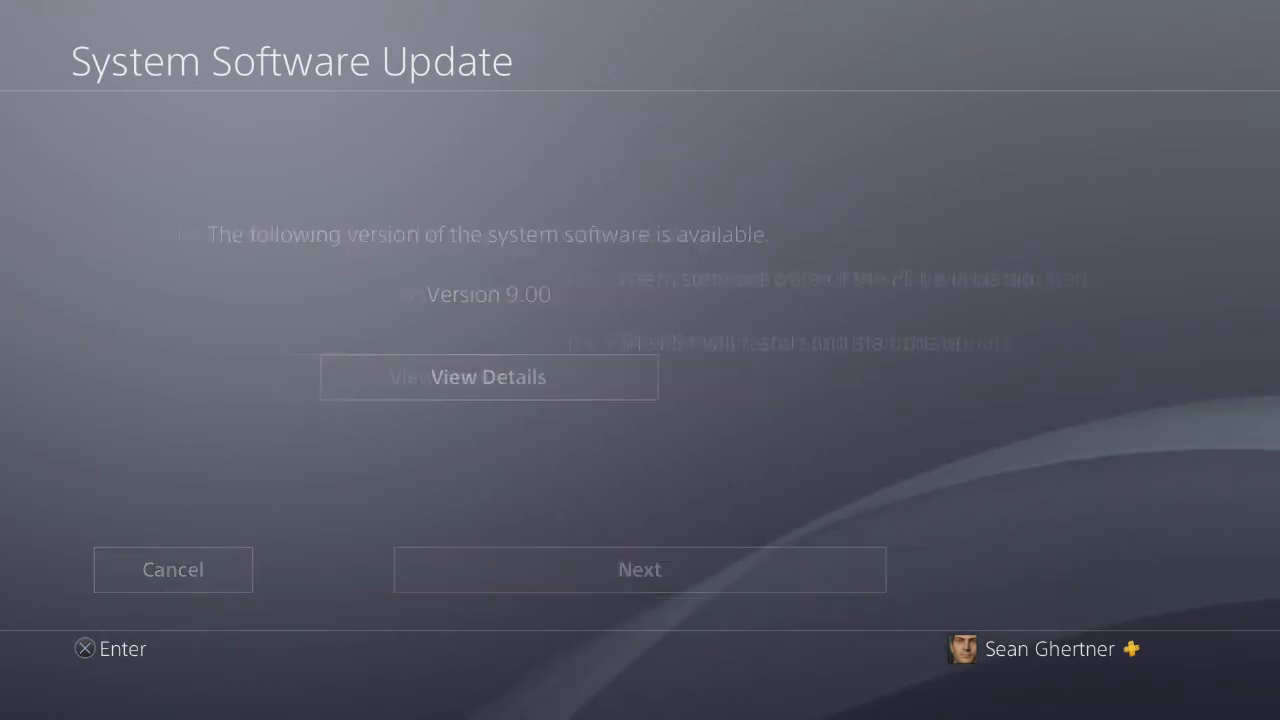
click(640, 568)
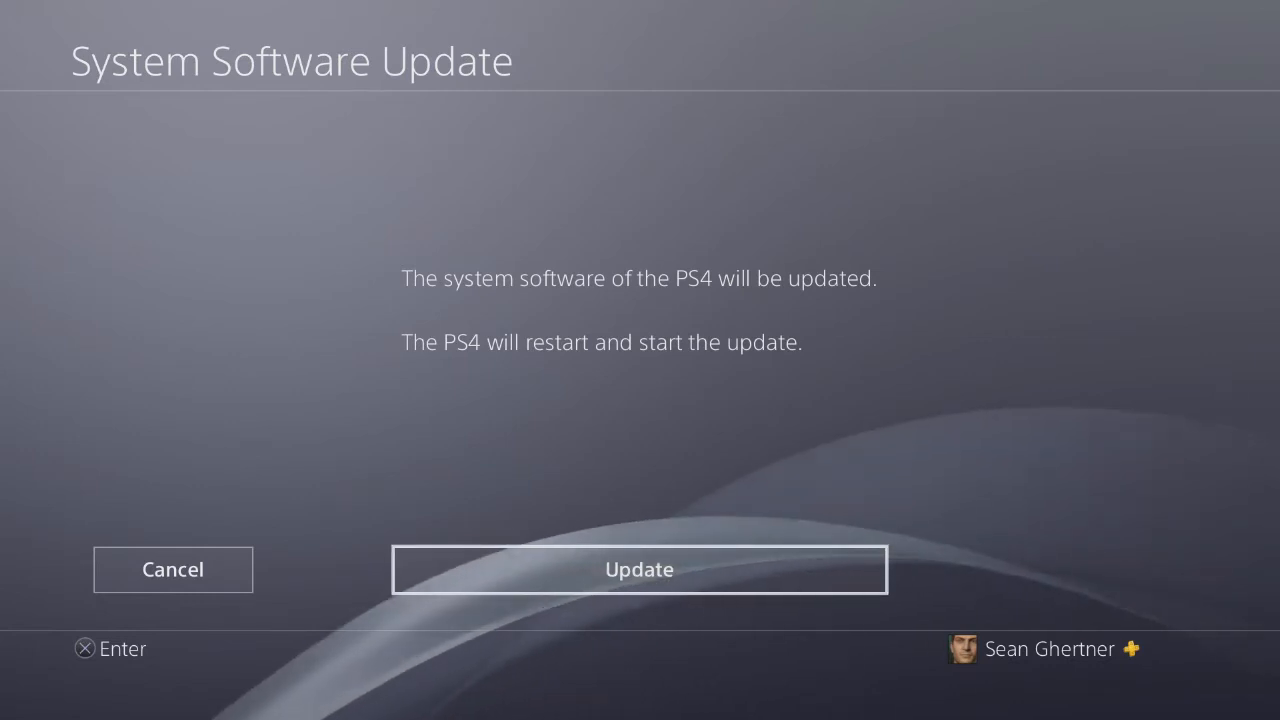
click(640, 568)
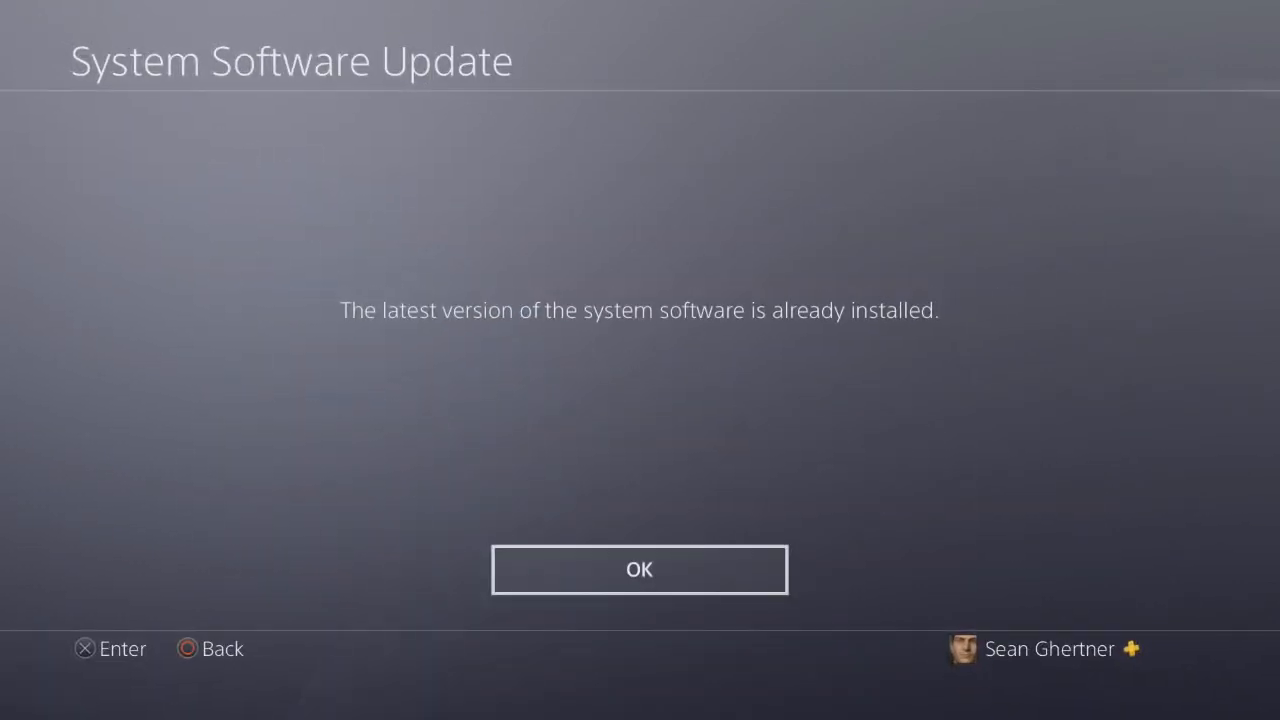
Dismiss the already-installed message and locate the Installed System Software Version 9.00 notification.
click(640, 568)
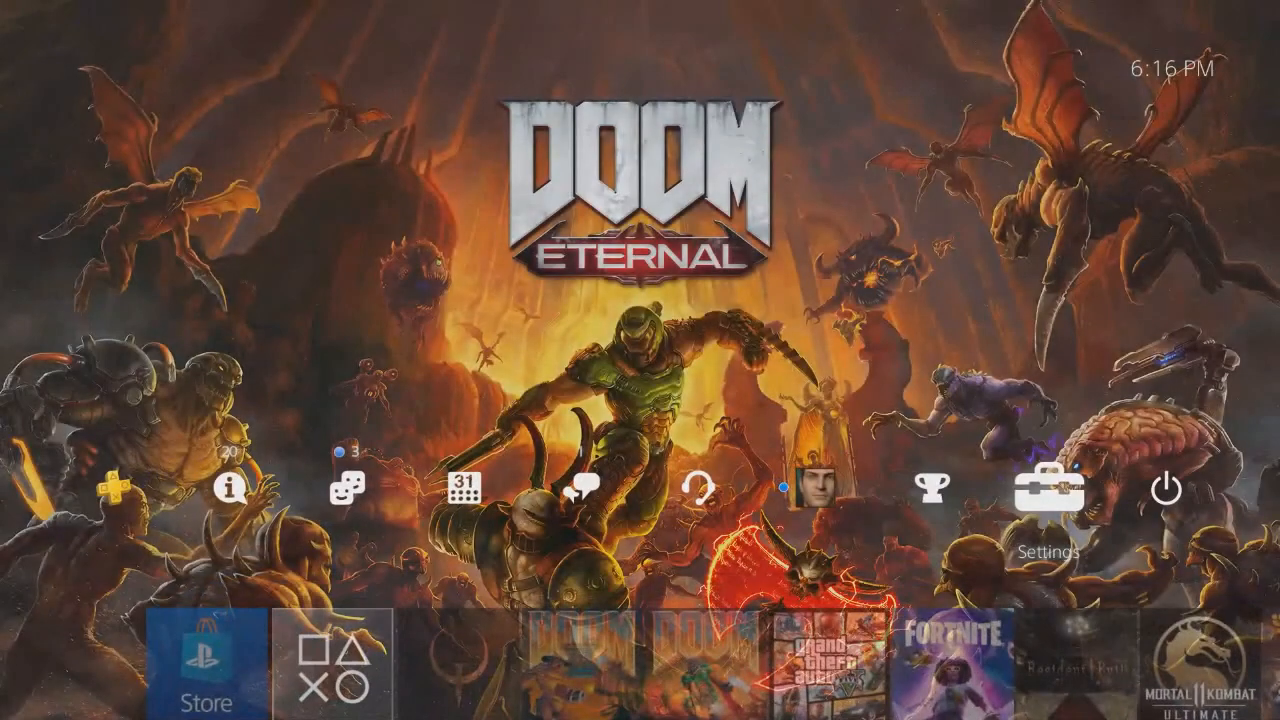
mouse_move(232, 492)
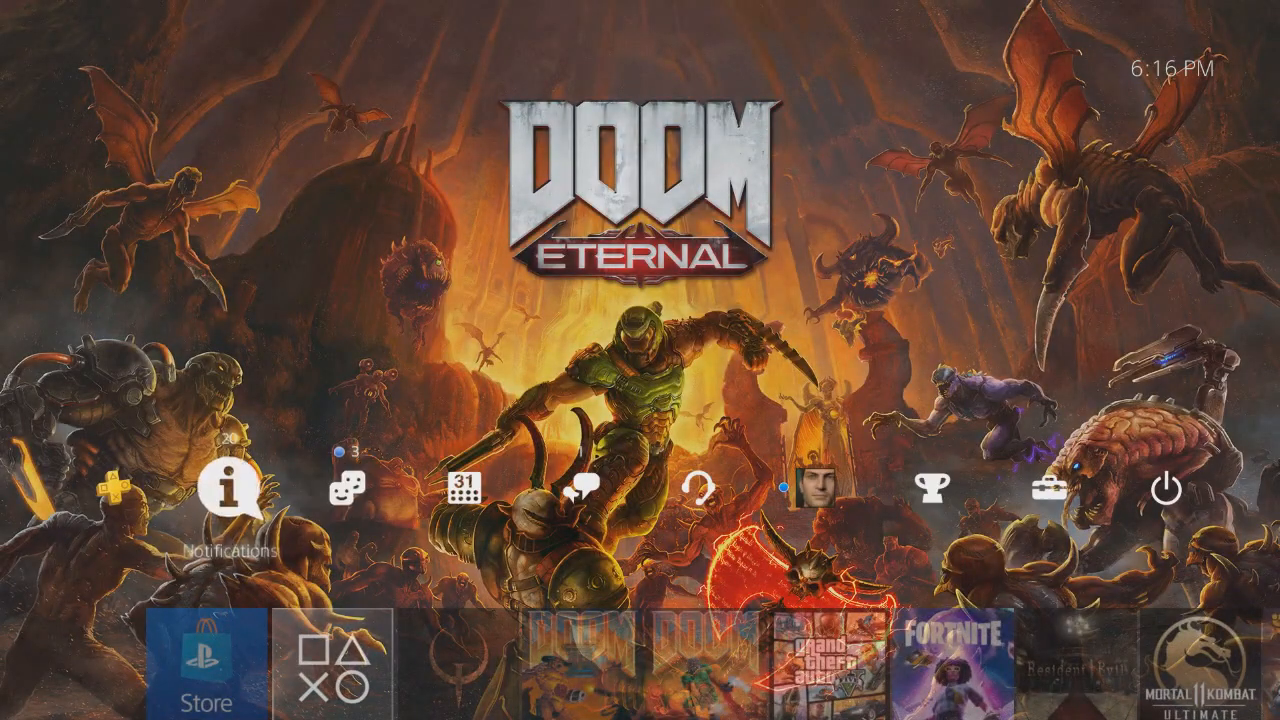
click(228, 490)
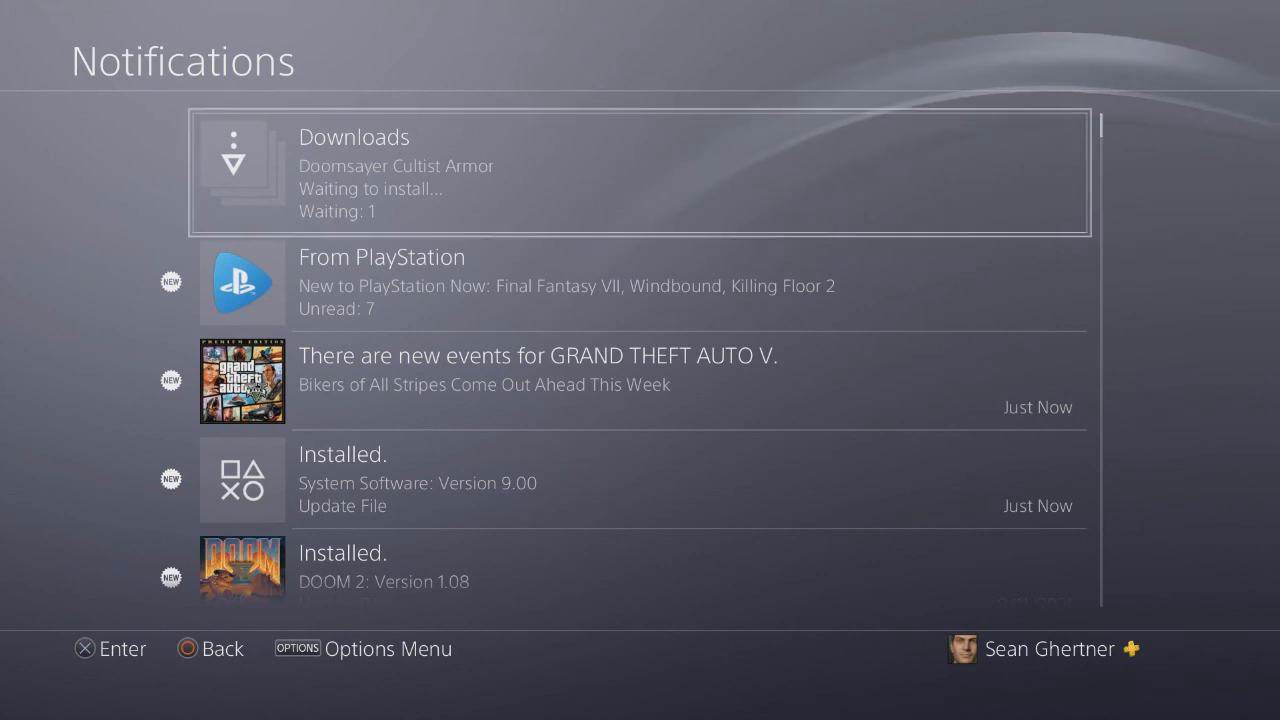
scroll(down, 3)
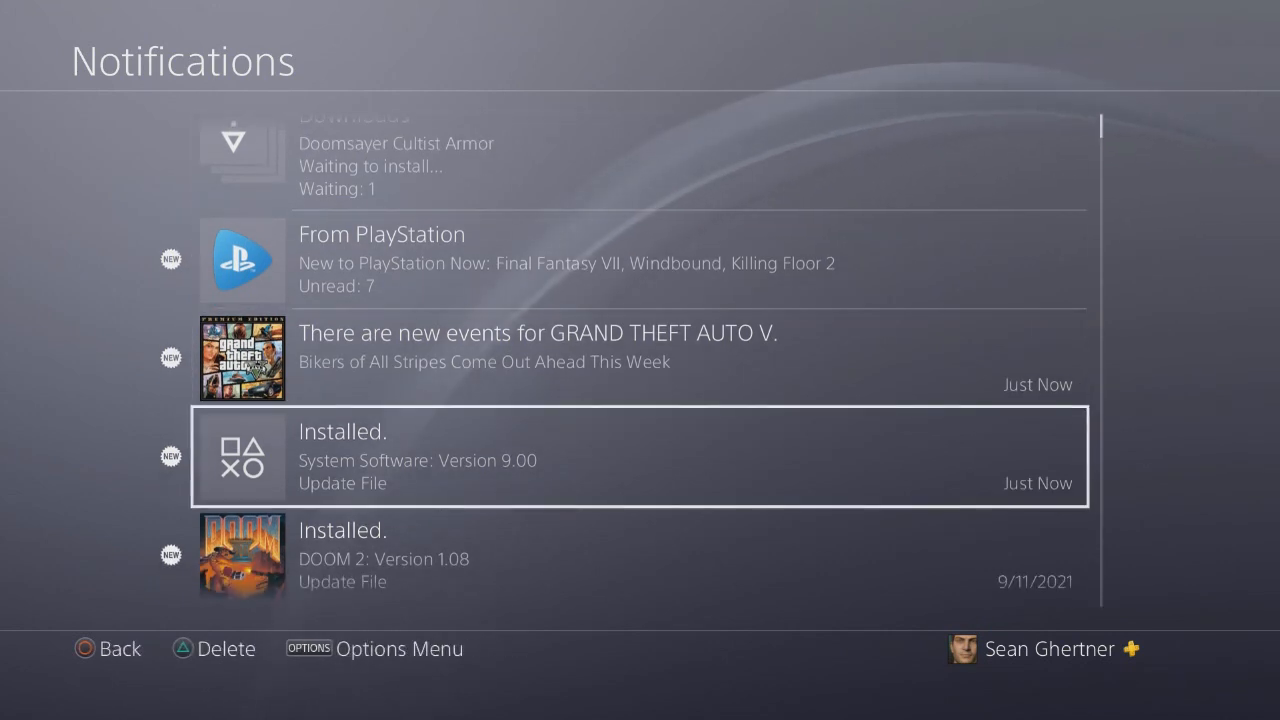